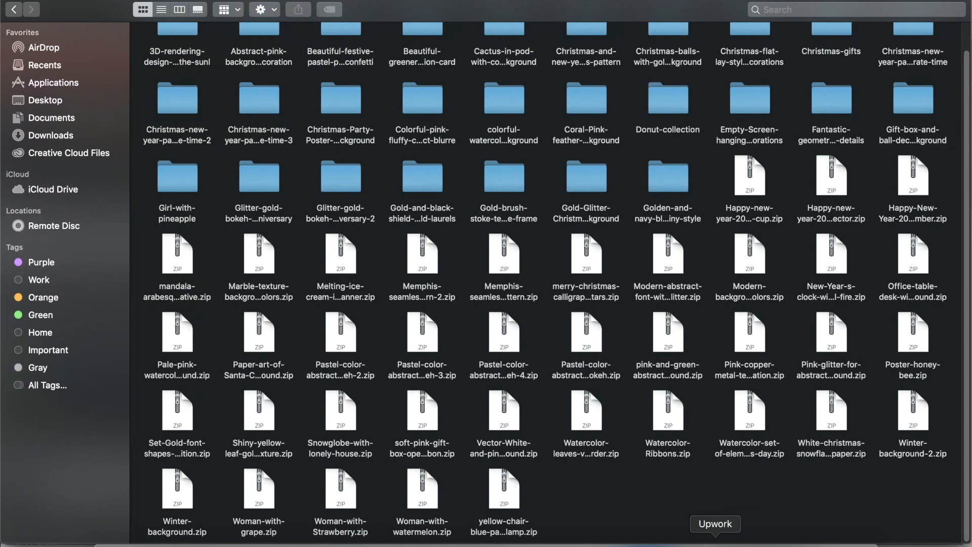
mouse_move(731, 176)
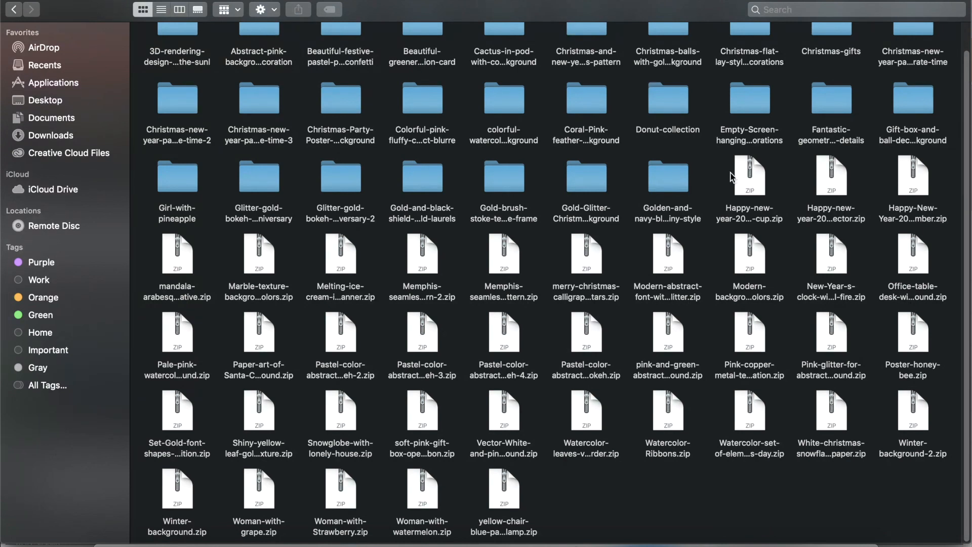
Scroll to the zip archives in Downloads and try selecting them, ending with only the mandala zip selected
scroll("down", 3)
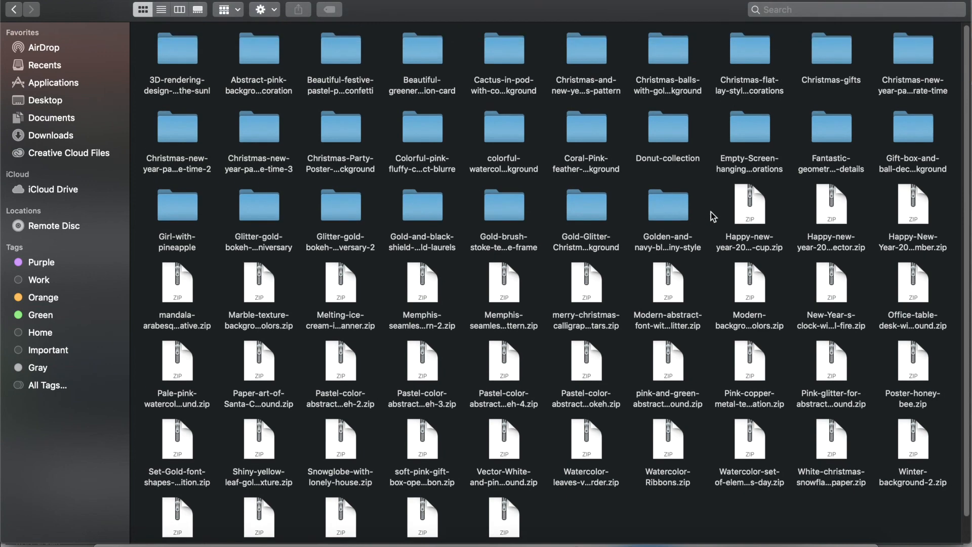
scroll("down", 3)
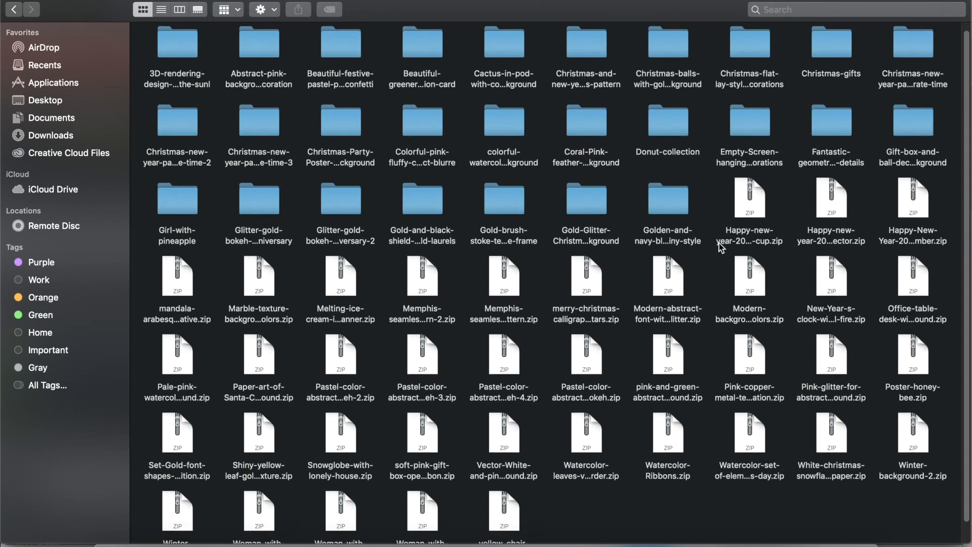
scroll("down", 3)
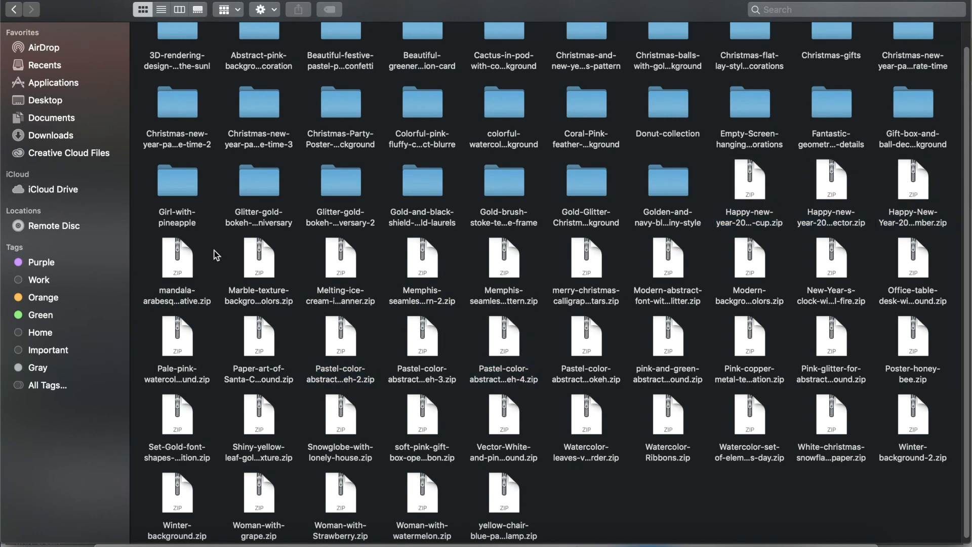
mouse_move(181, 260)
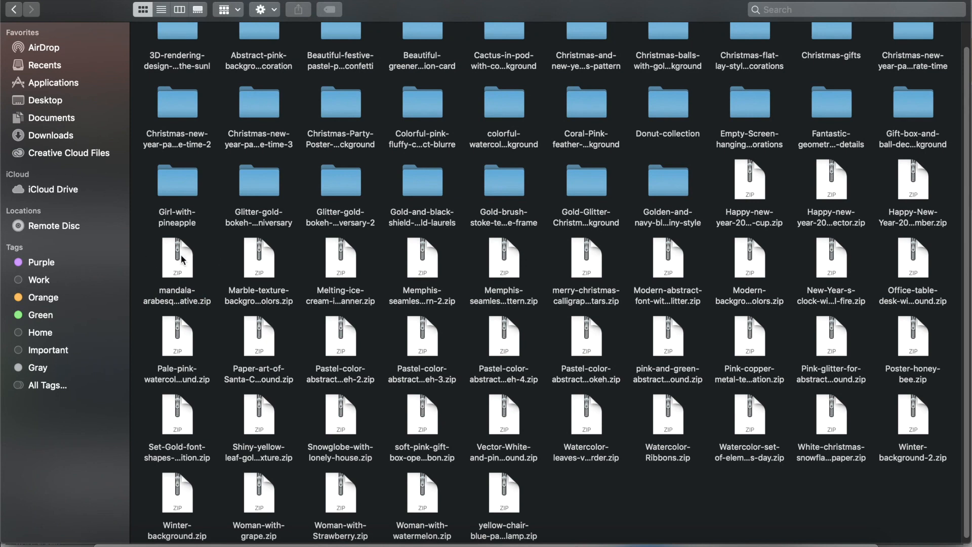
left_click_drag(180, 257, 282, 263)
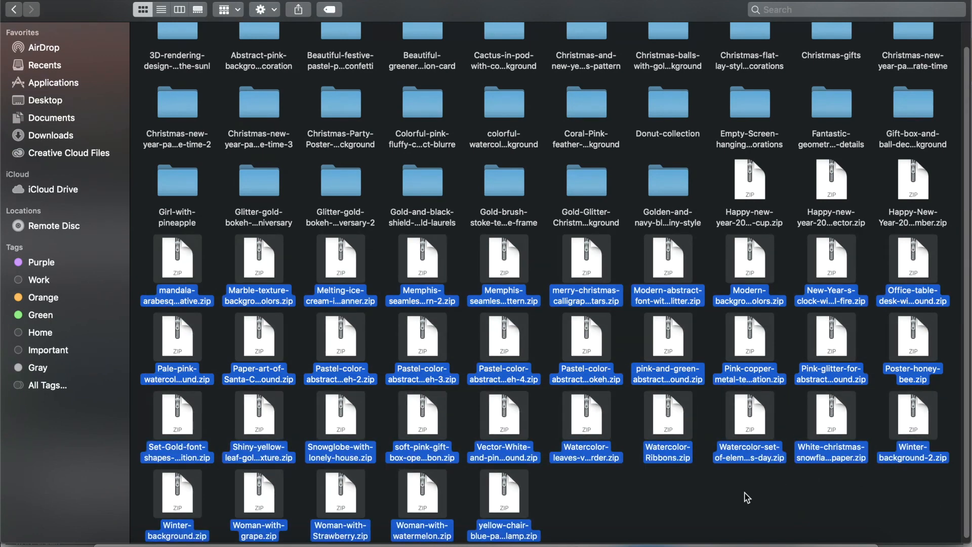
mouse_move(960, 180)
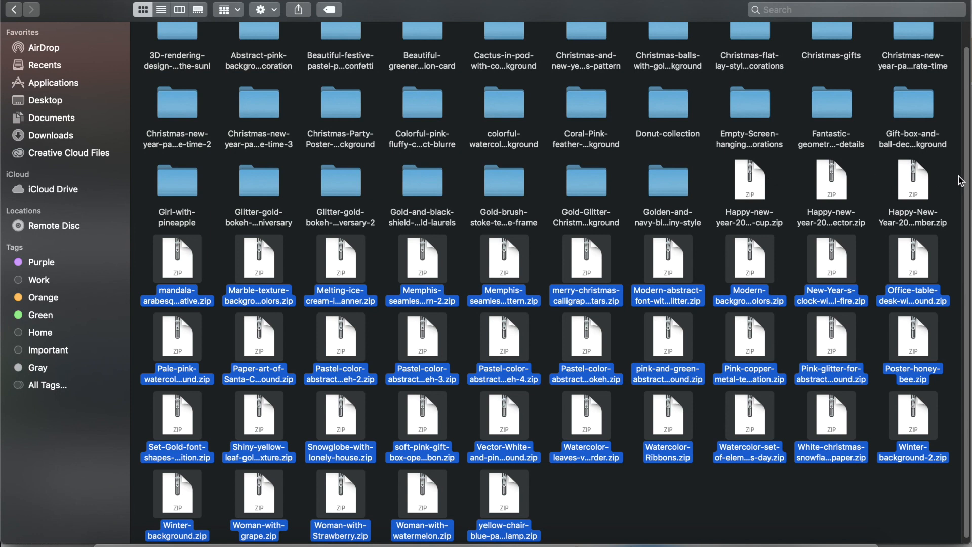
mouse_move(946, 180)
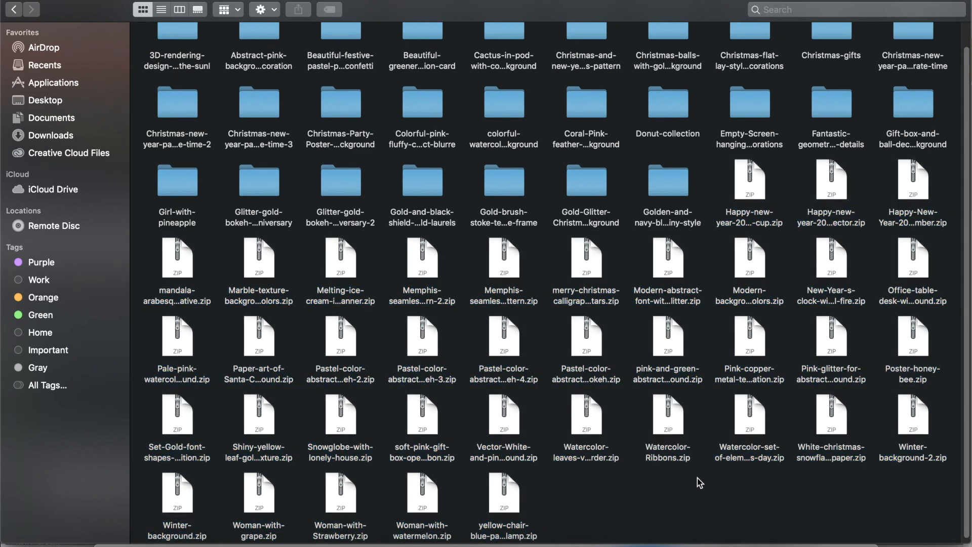
mouse_move(160, 260)
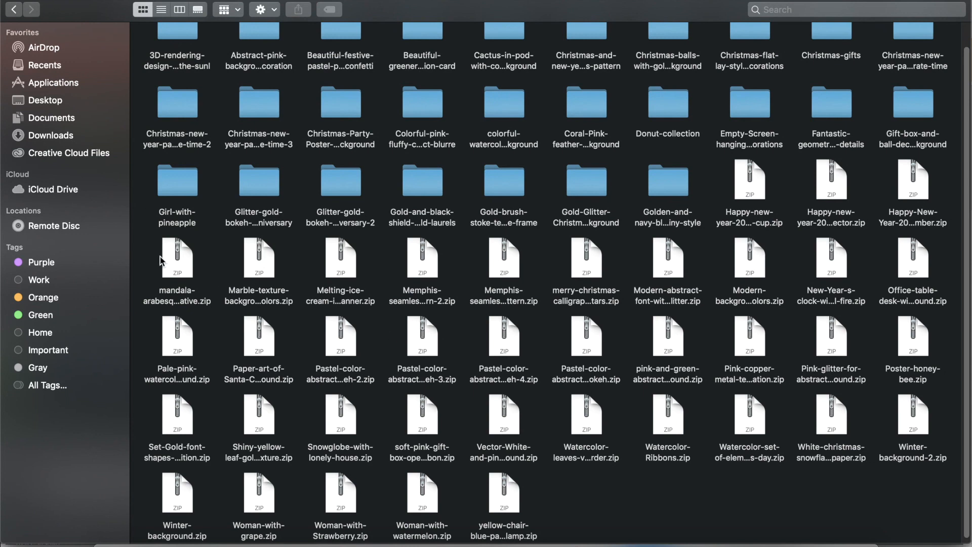
left_click(178, 258)
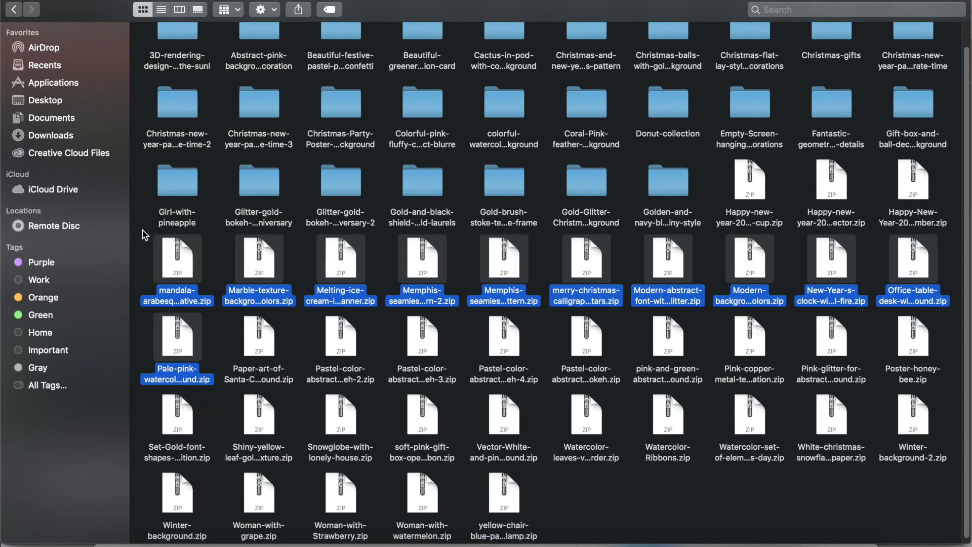
mouse_move(950, 292)
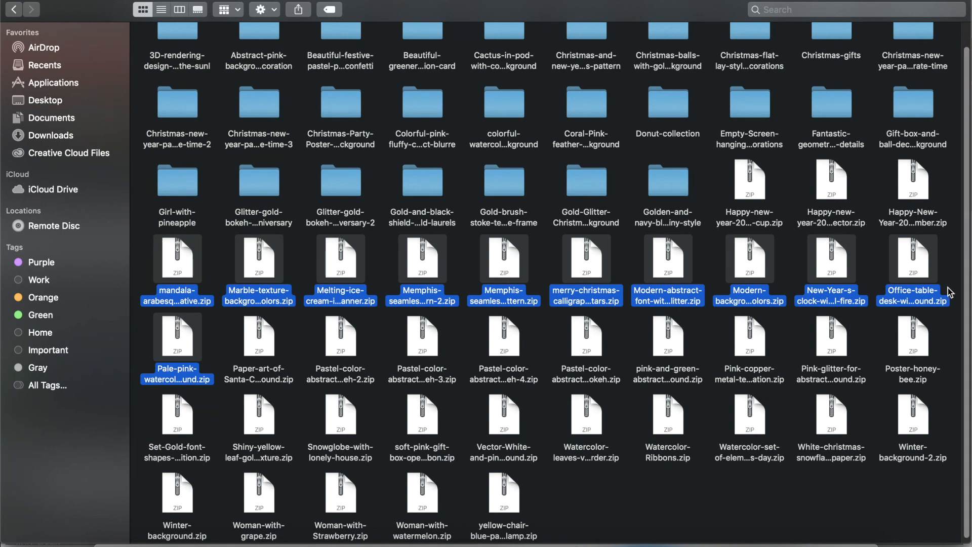
mouse_move(195, 353)
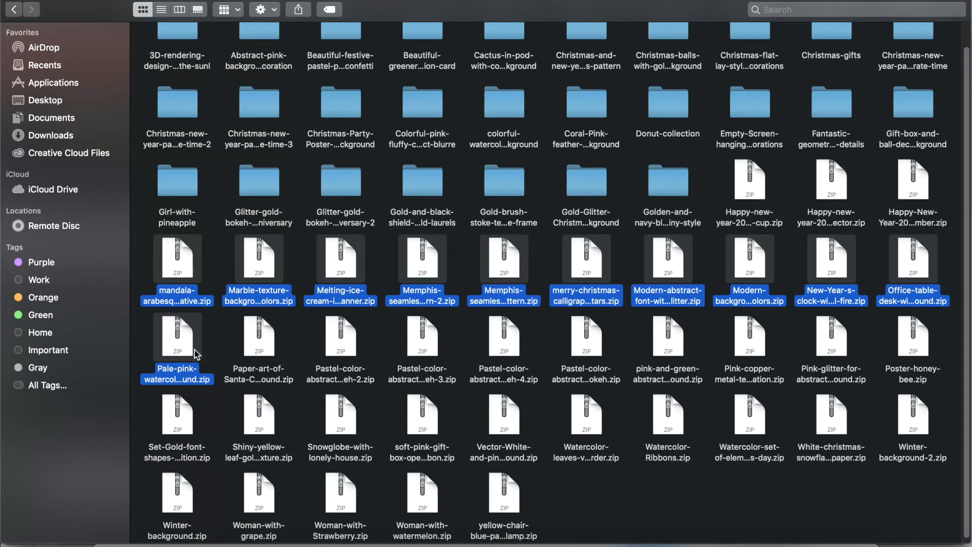
mouse_move(198, 346)
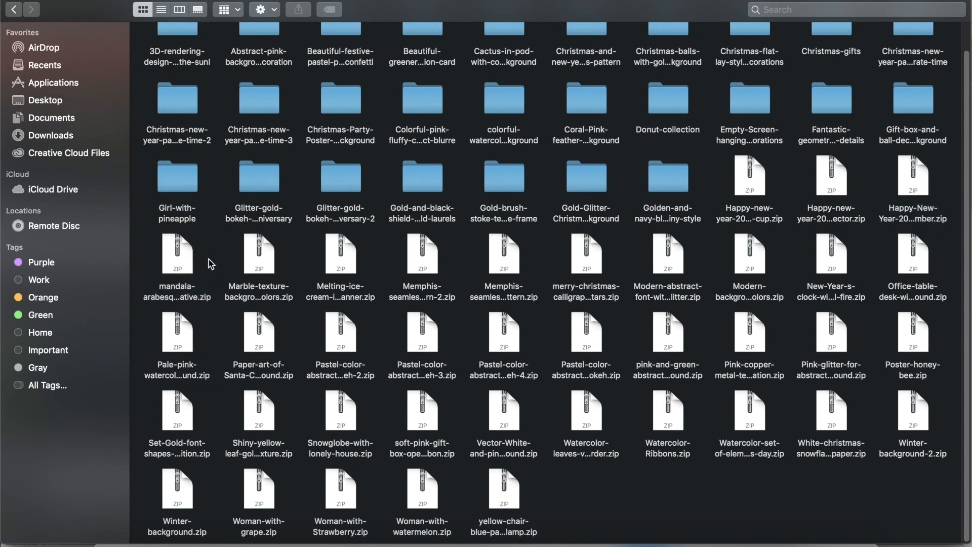
left_click(177, 254)
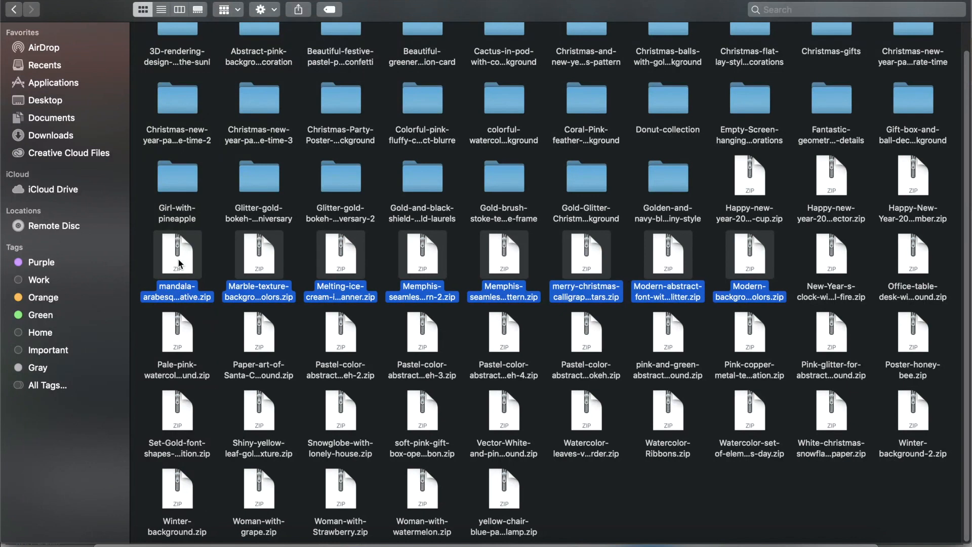
left_click(209, 256)
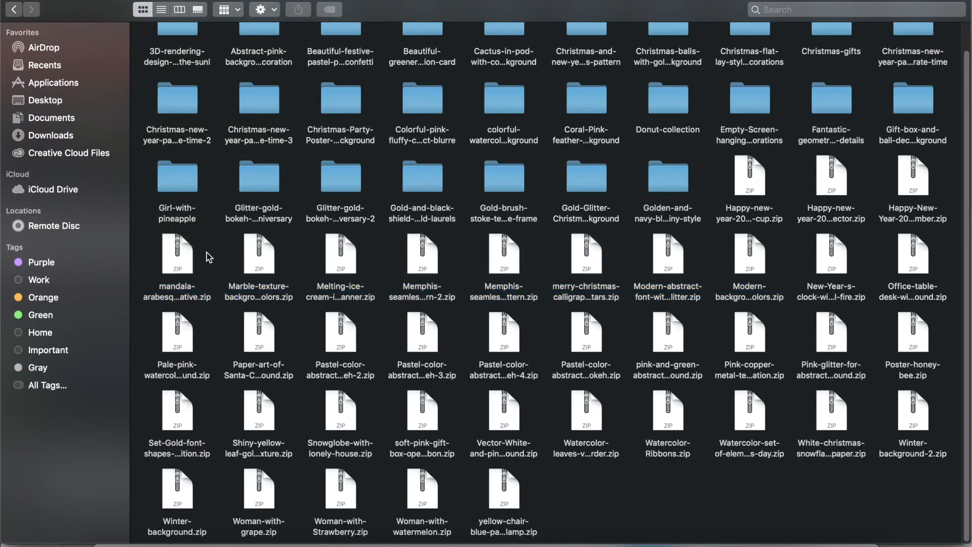
left_click(177, 254)
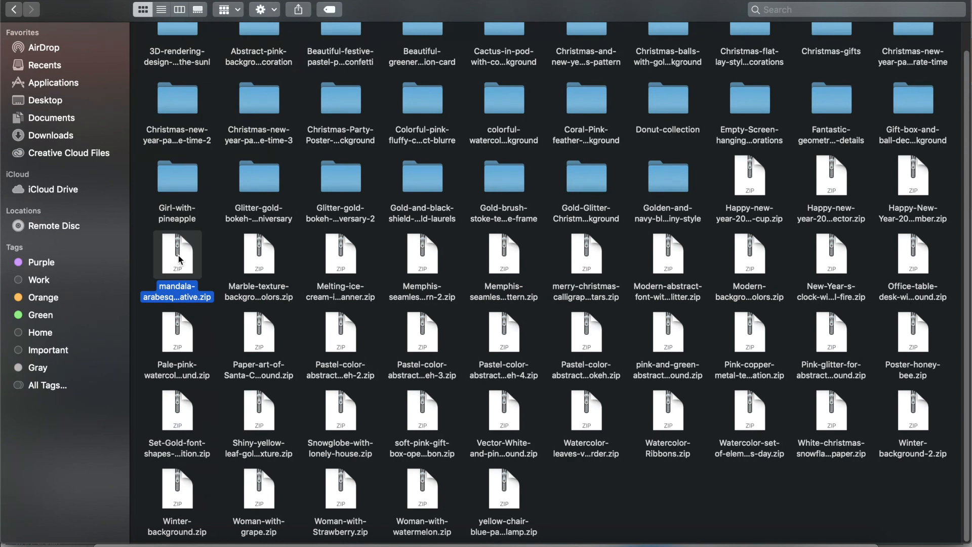
mouse_move(81, 249)
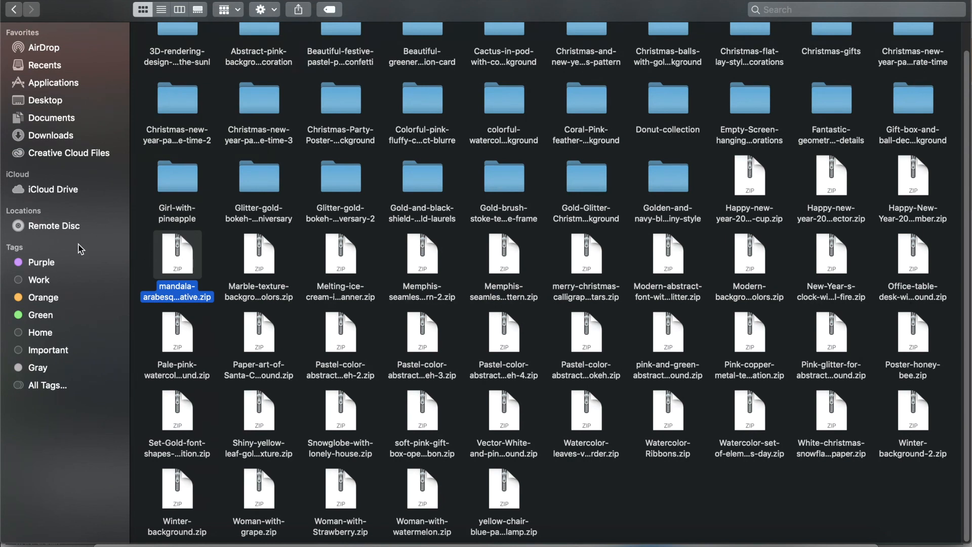
mouse_move(110, 256)
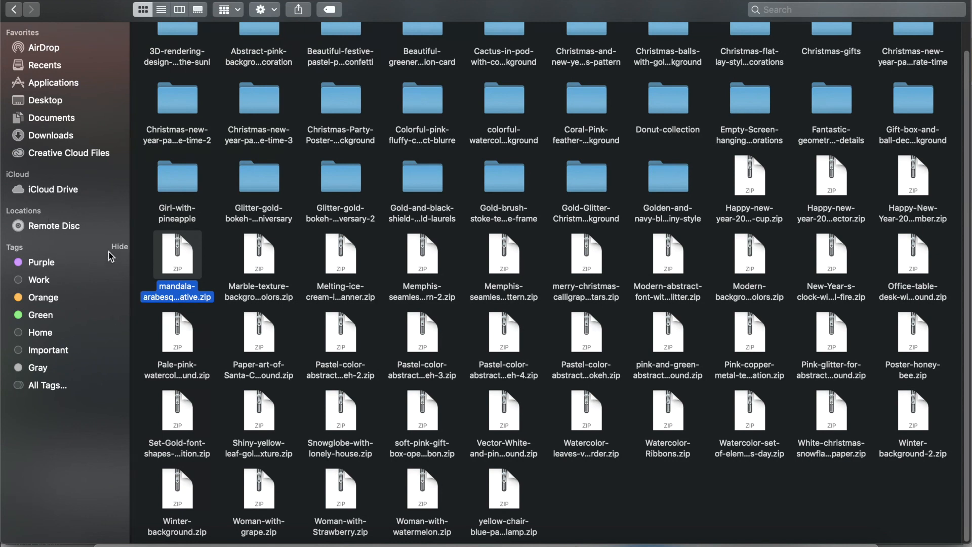
mouse_move(907, 264)
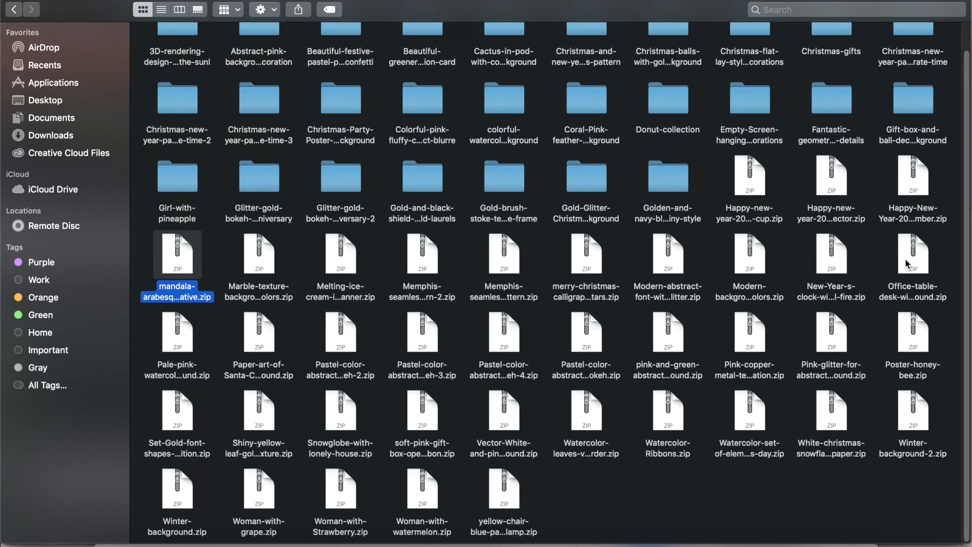
Select a row of zips plus the Marble texture zip, clear it, then box-select all 38 zip archives
left_click(912, 254)
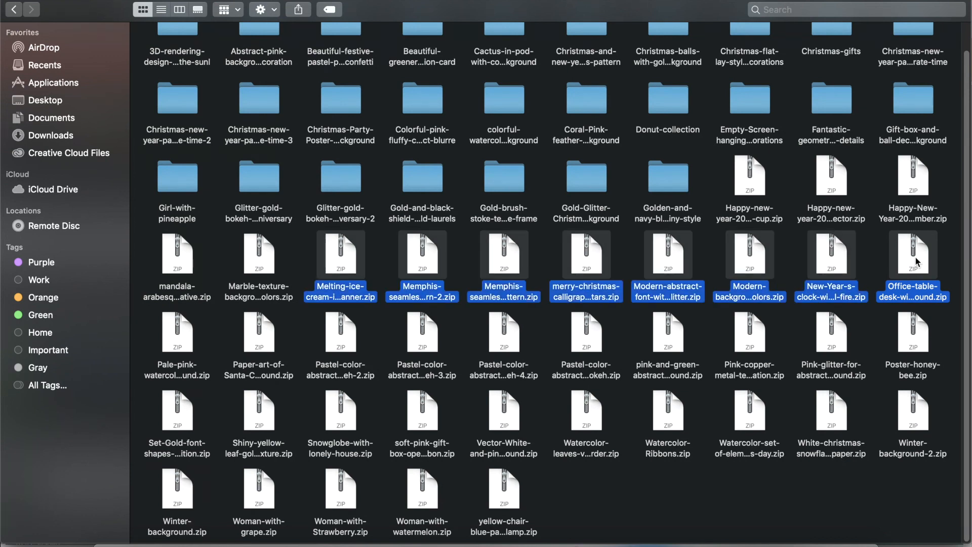
left_click(258, 254)
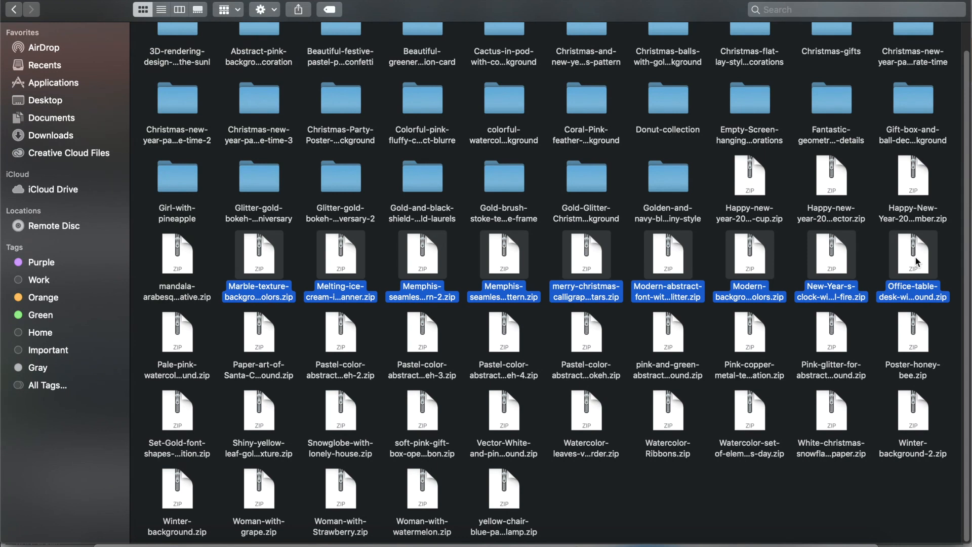
mouse_move(942, 251)
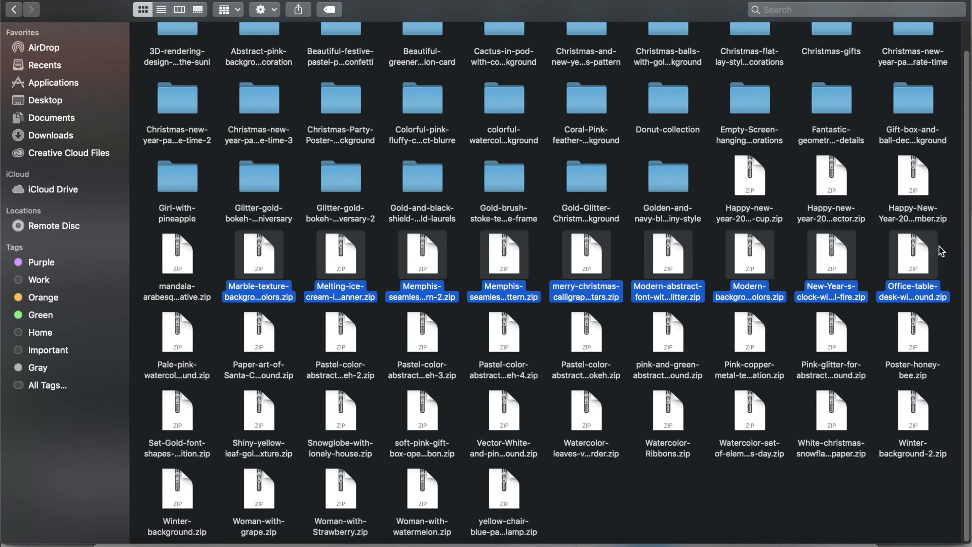
mouse_move(901, 242)
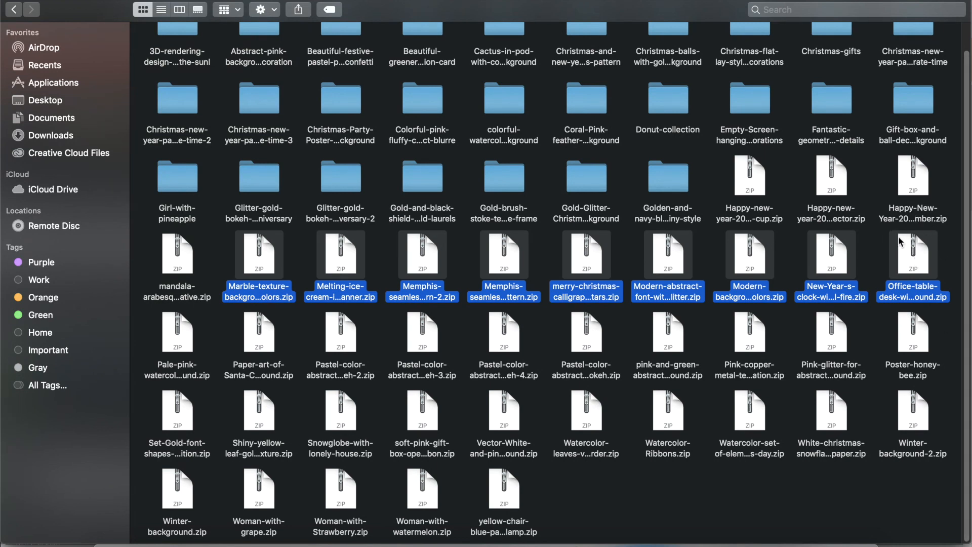
left_click(310, 322)
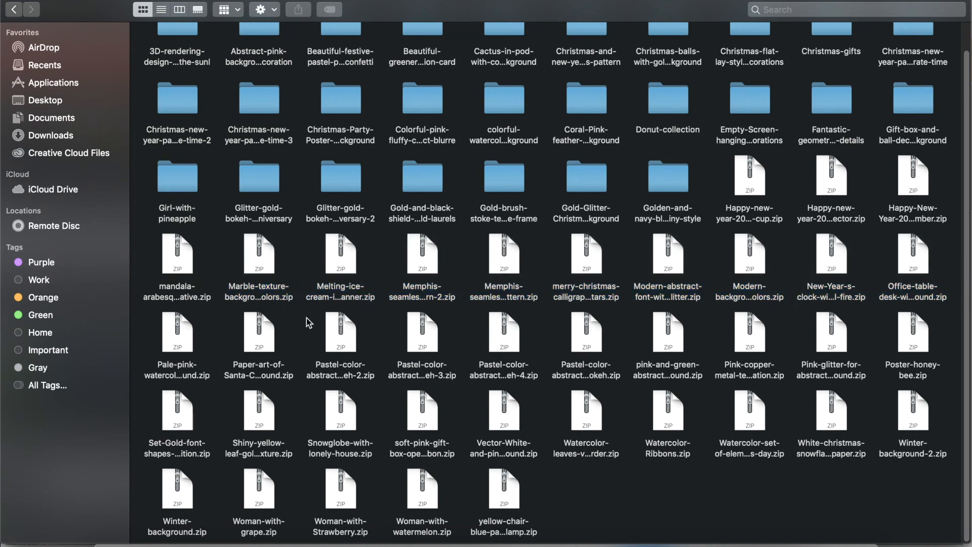
mouse_move(141, 258)
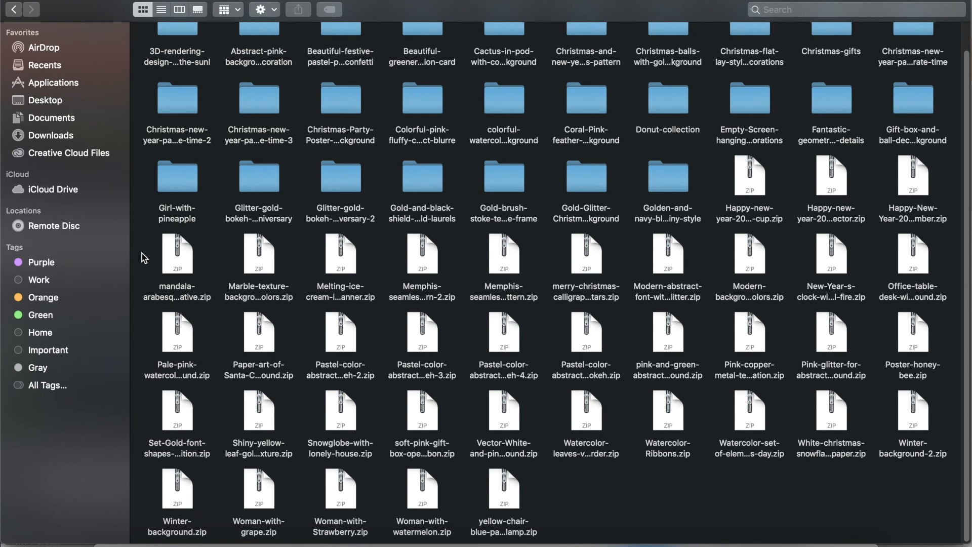
mouse_move(142, 247)
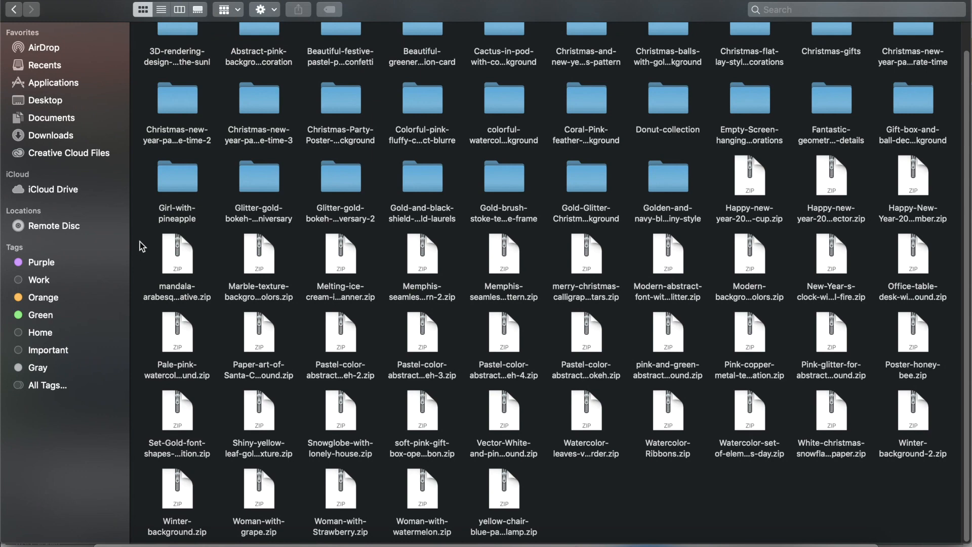
left_click_drag(142, 245, 643, 368)
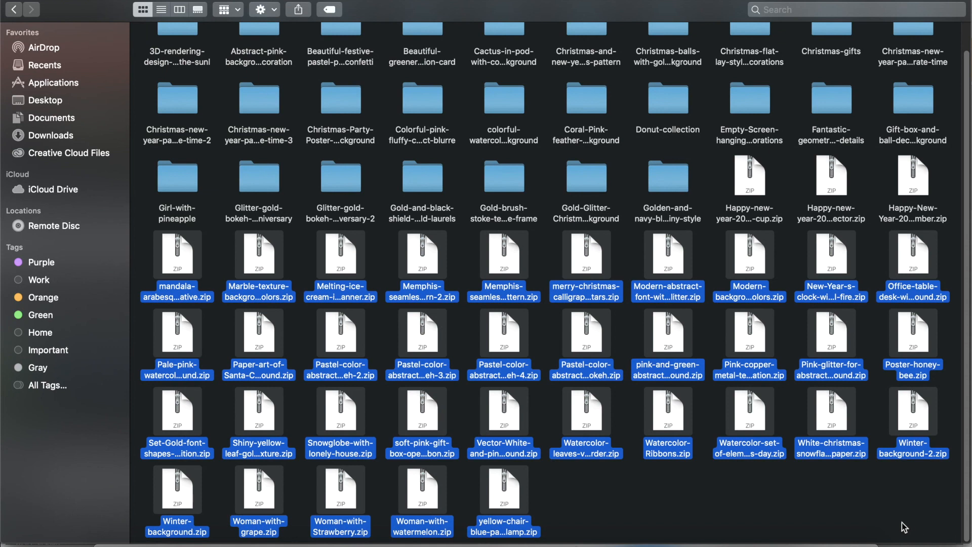
mouse_move(750, 188)
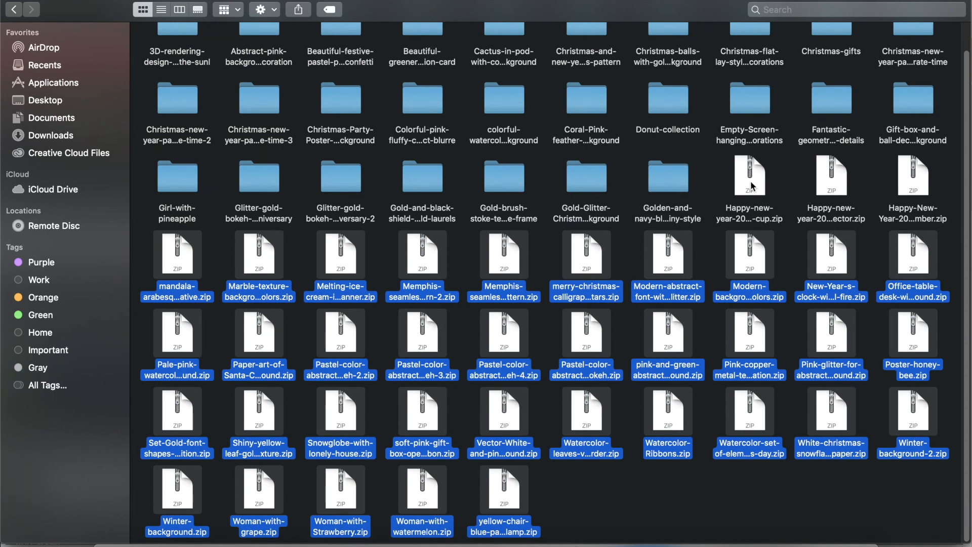
mouse_move(755, 186)
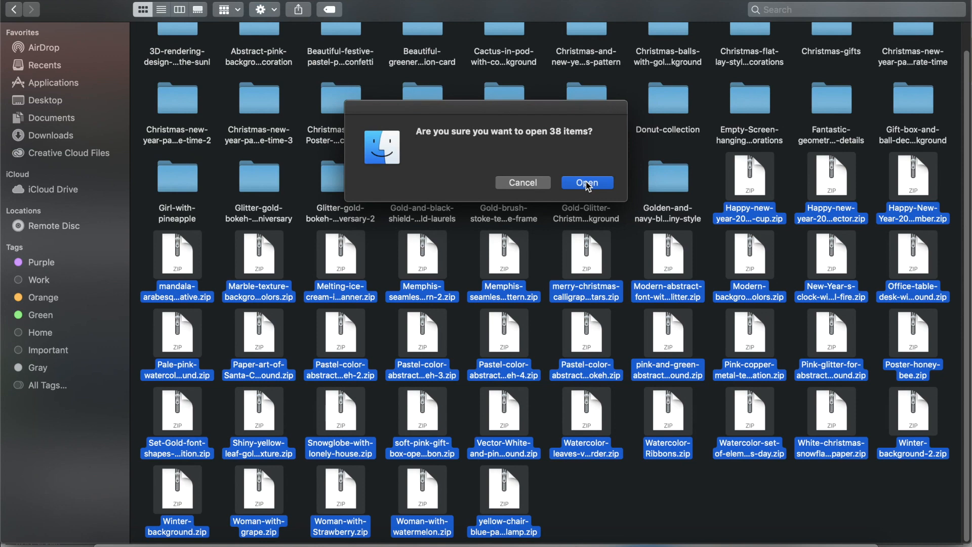
Confirm opening all 38 archives so Archive Utility extracts each into a matching folder
left_click(586, 182)
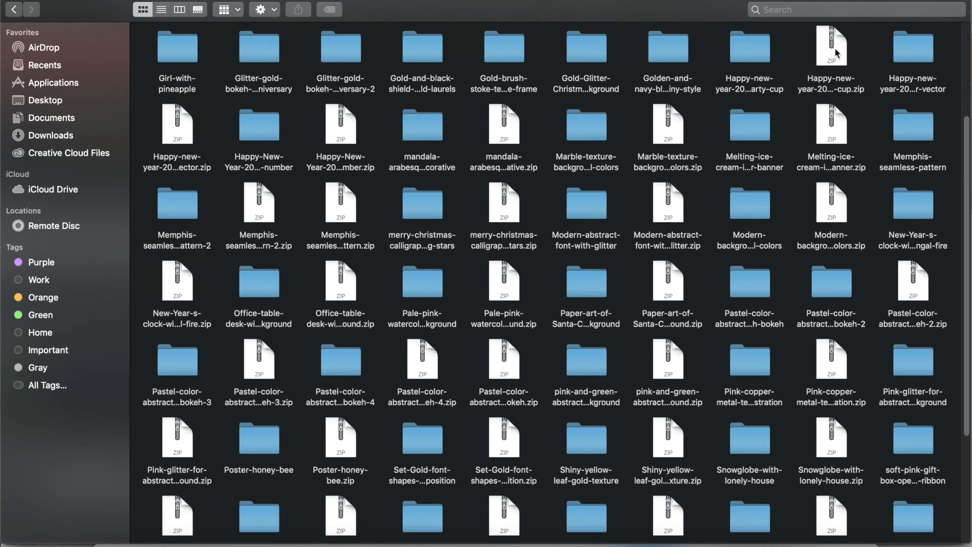
mouse_move(864, 70)
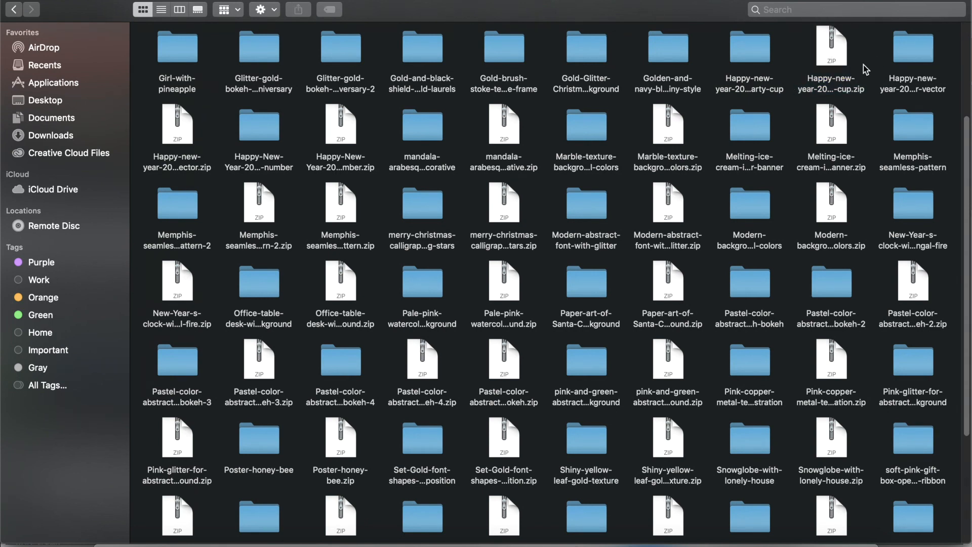
mouse_move(838, 62)
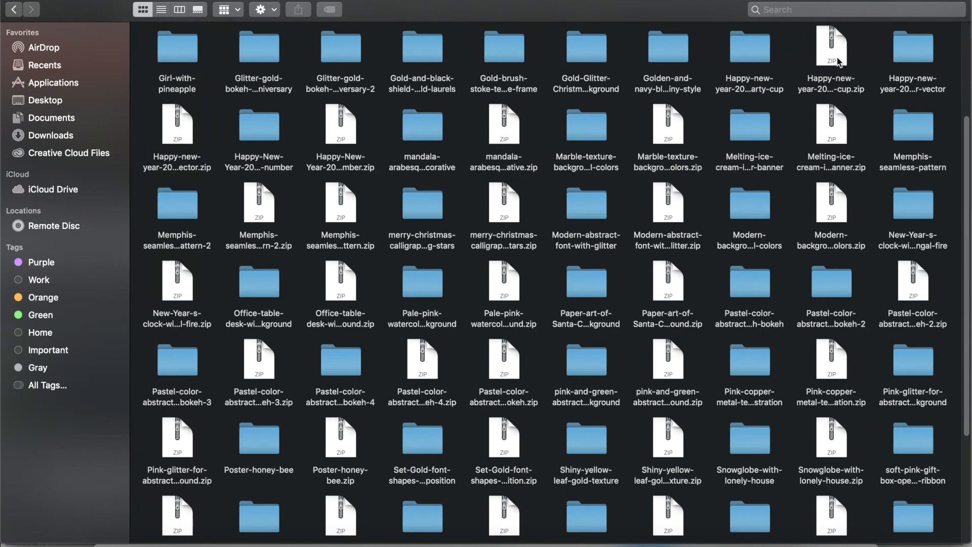
mouse_move(838, 56)
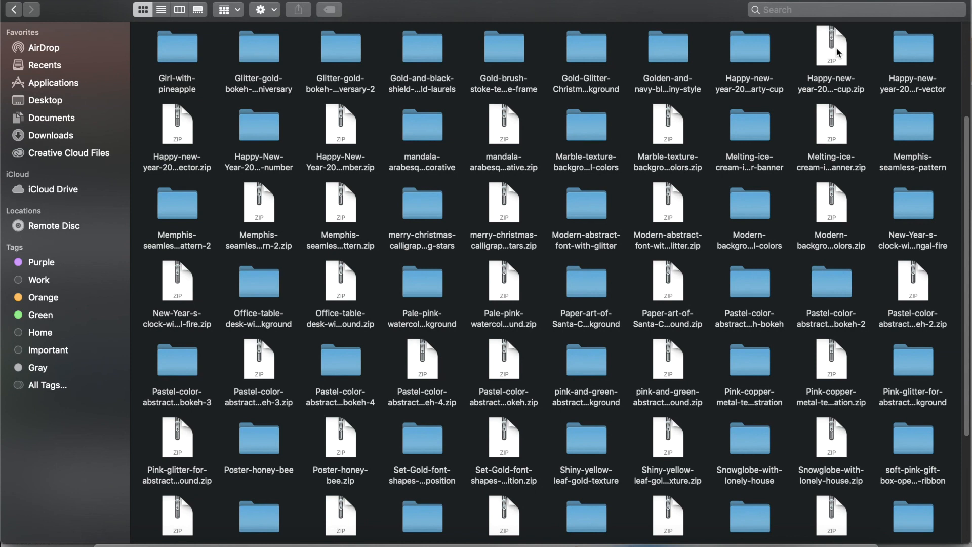
Select every .zip file in Downloads and move them to the Trash, leaving only the extracted folders
left_click(831, 46)
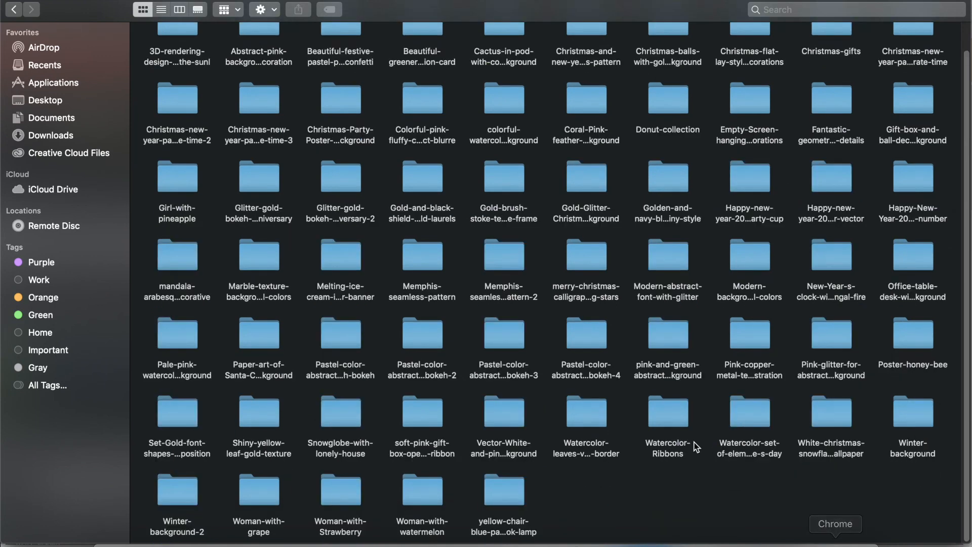
scroll("down", 3)
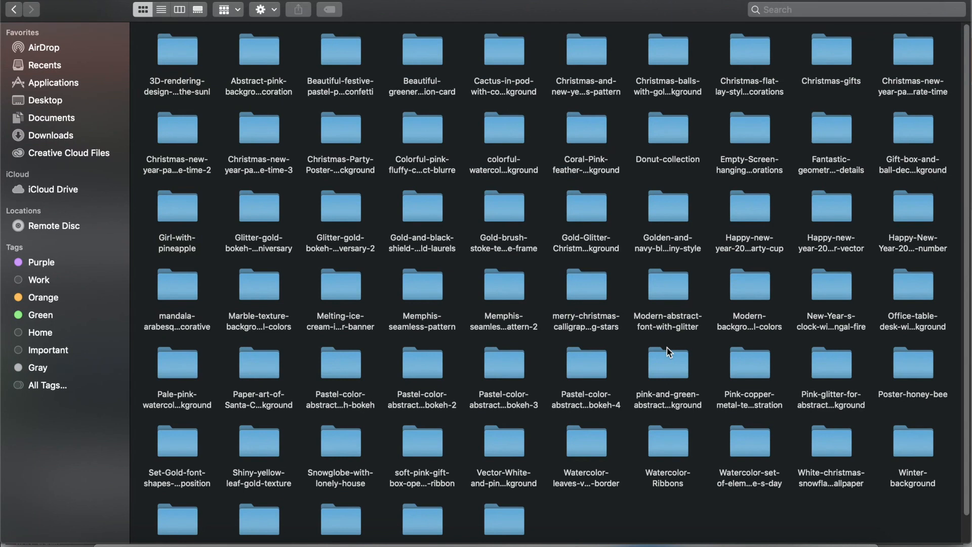